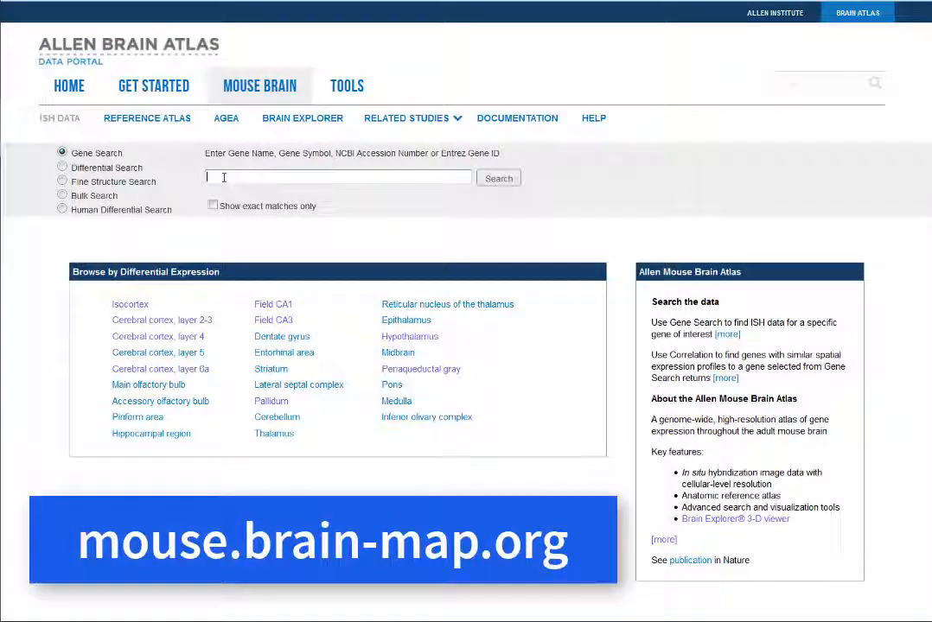
Step: Search exact matches for prodynorphin and open sagittal Pdyn experiment 69782969
text(prodyno)
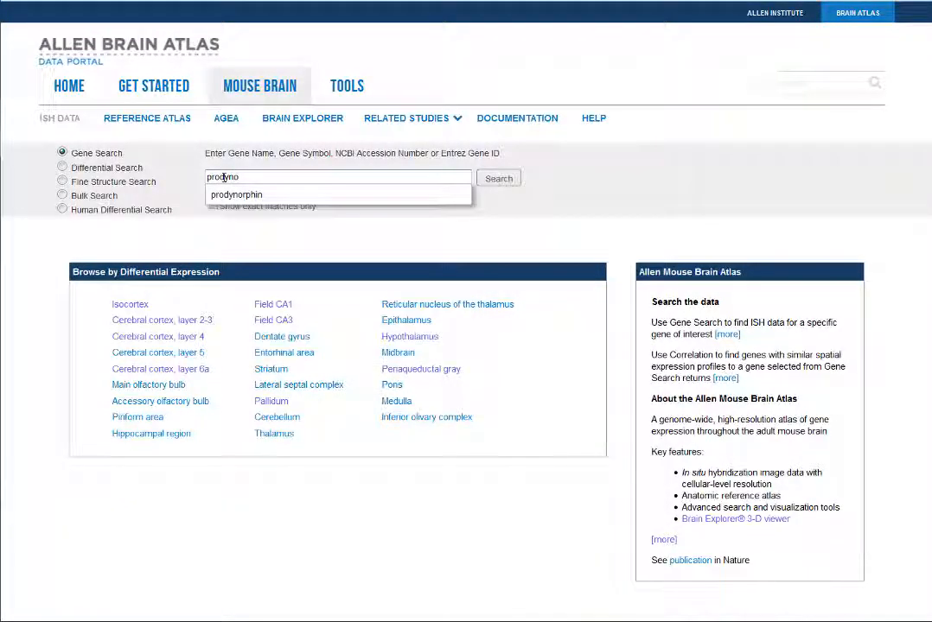
click(236, 195)
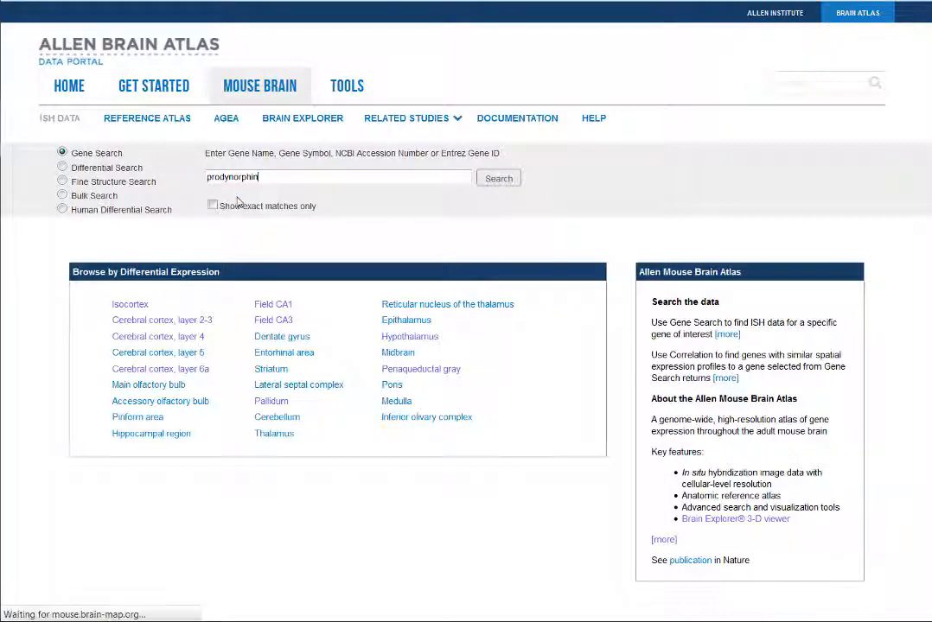
click(498, 178)
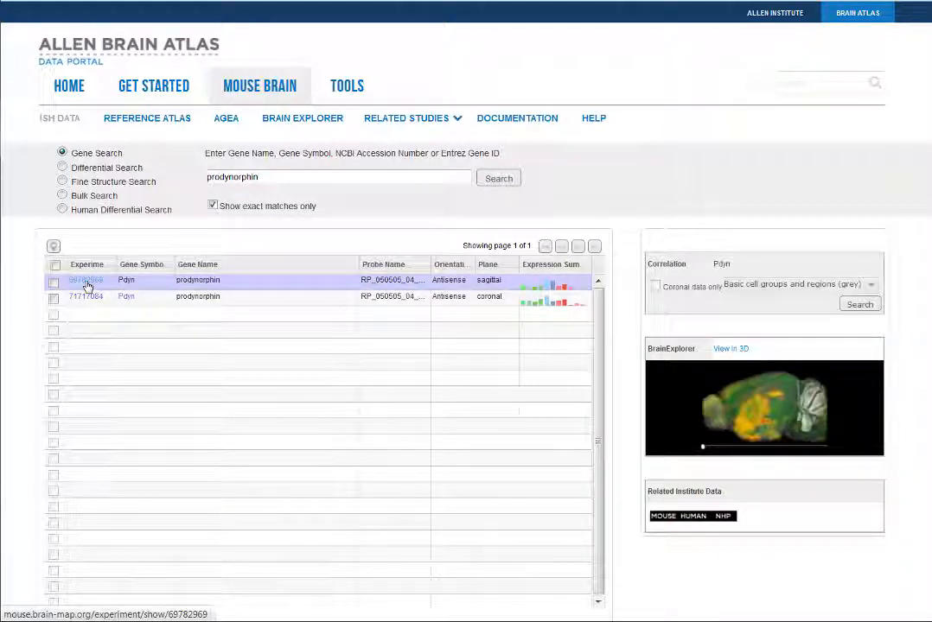
click(87, 280)
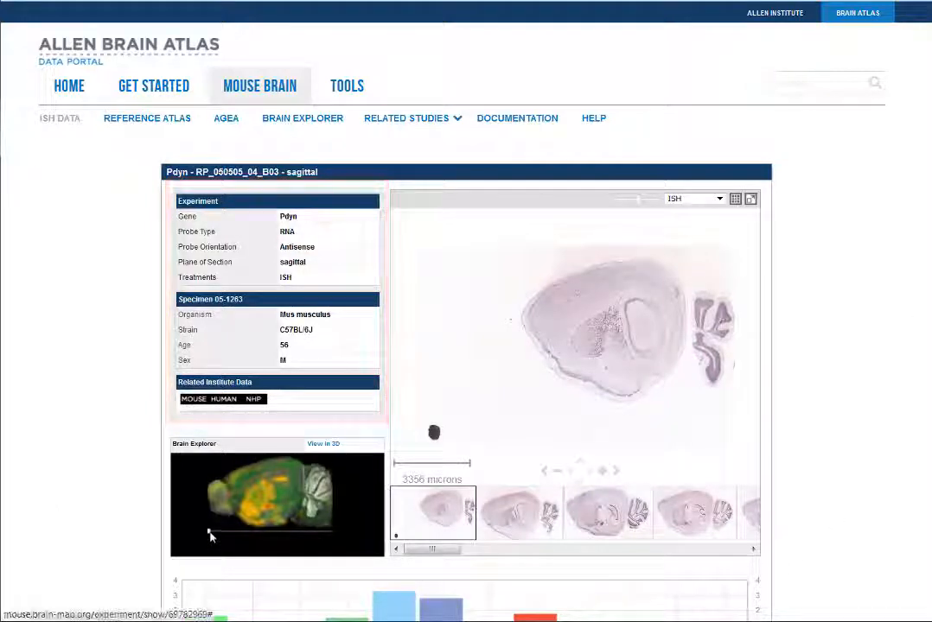
Step: Turn the 3D brain to coronal view, then zoom into another sagittal Pdyn section
drag(210, 536, 286, 540)
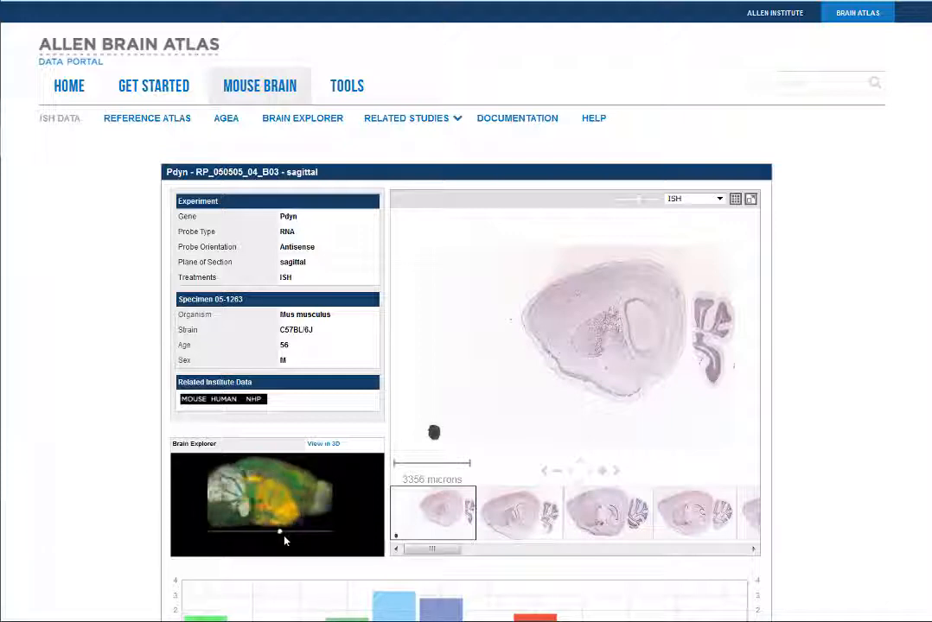
drag(280, 531, 240, 531)
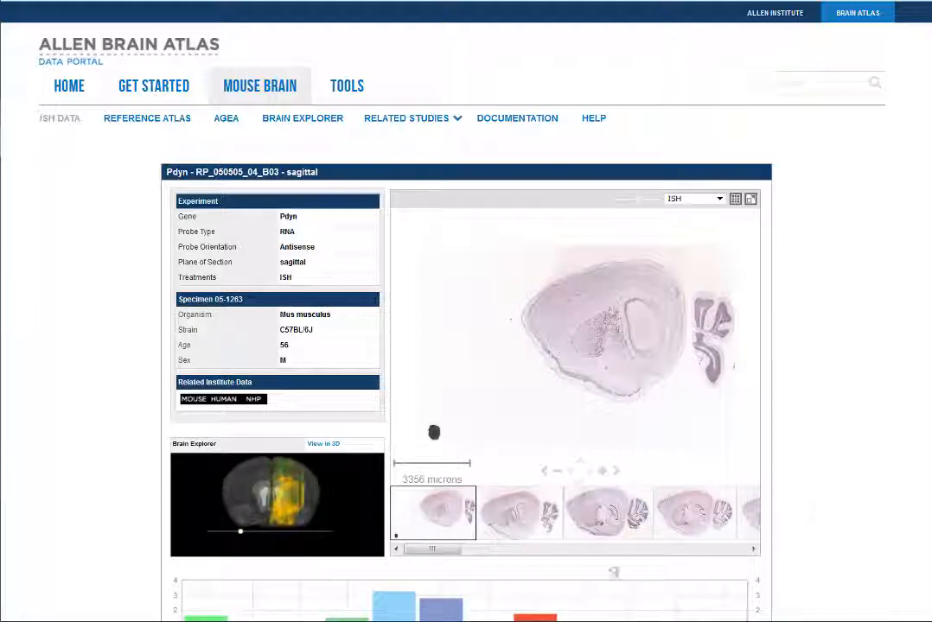
drag(432, 549, 480, 550)
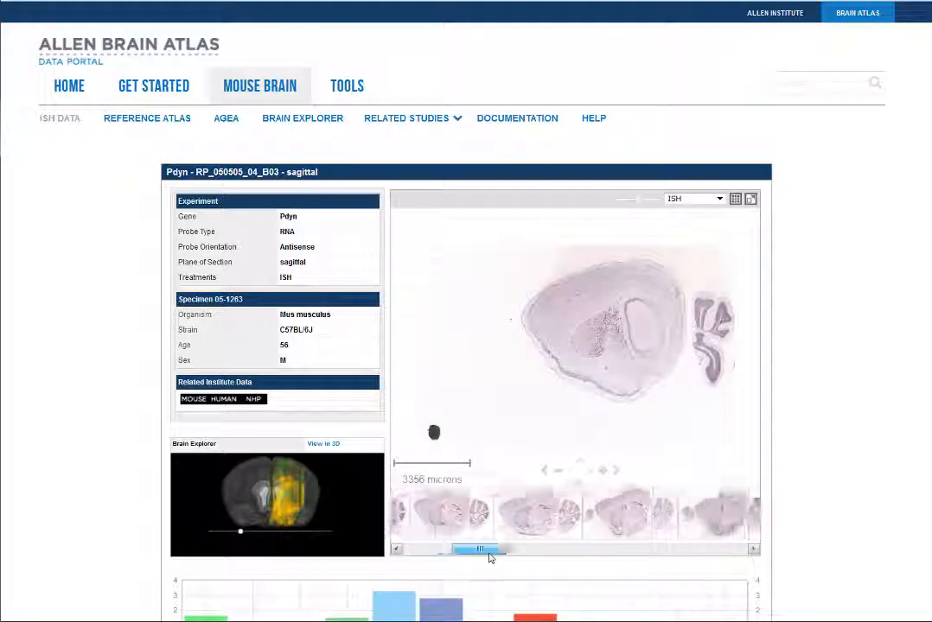
drag(475, 550, 584, 550)
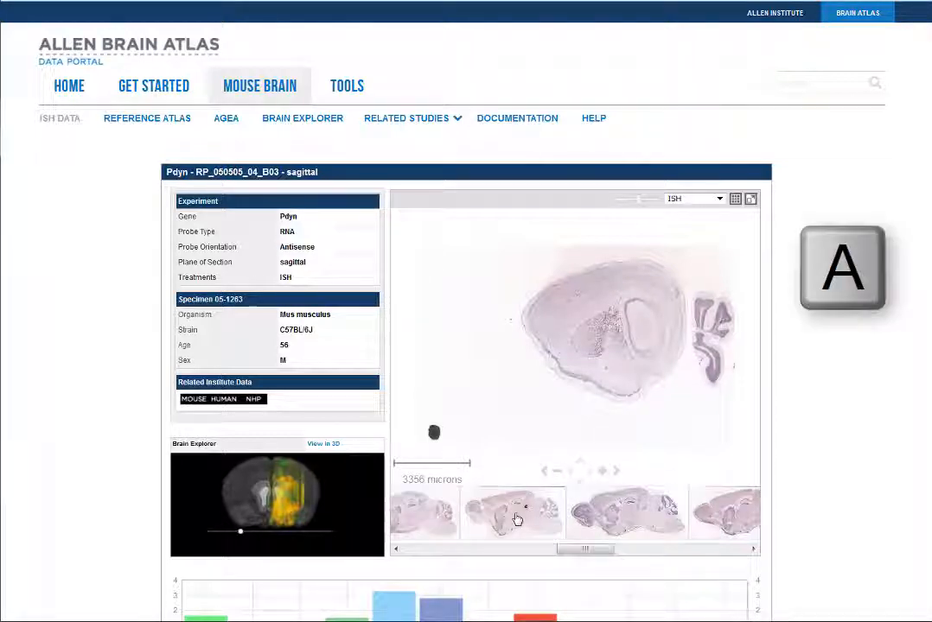
click(511, 512)
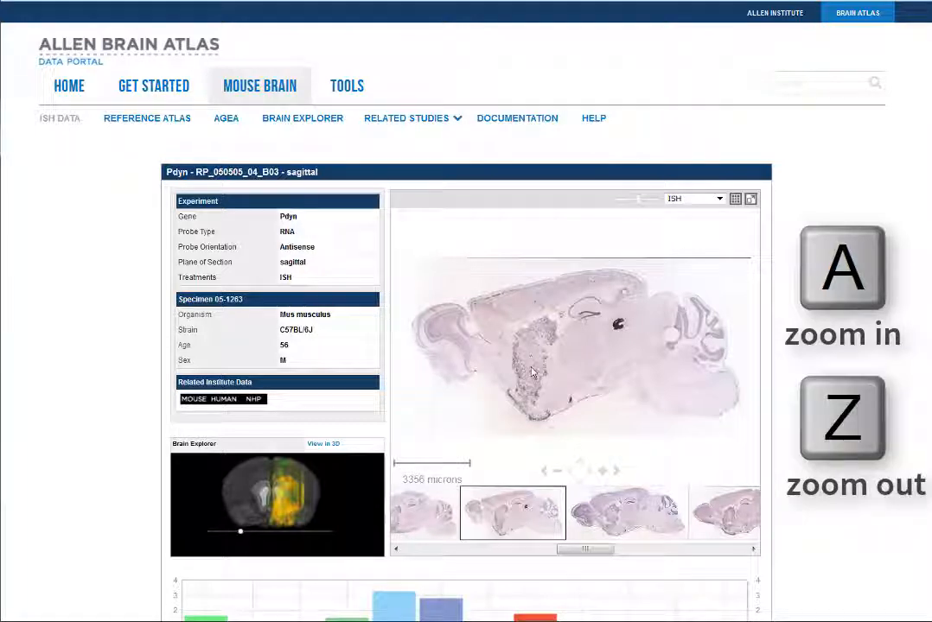
click(841, 277)
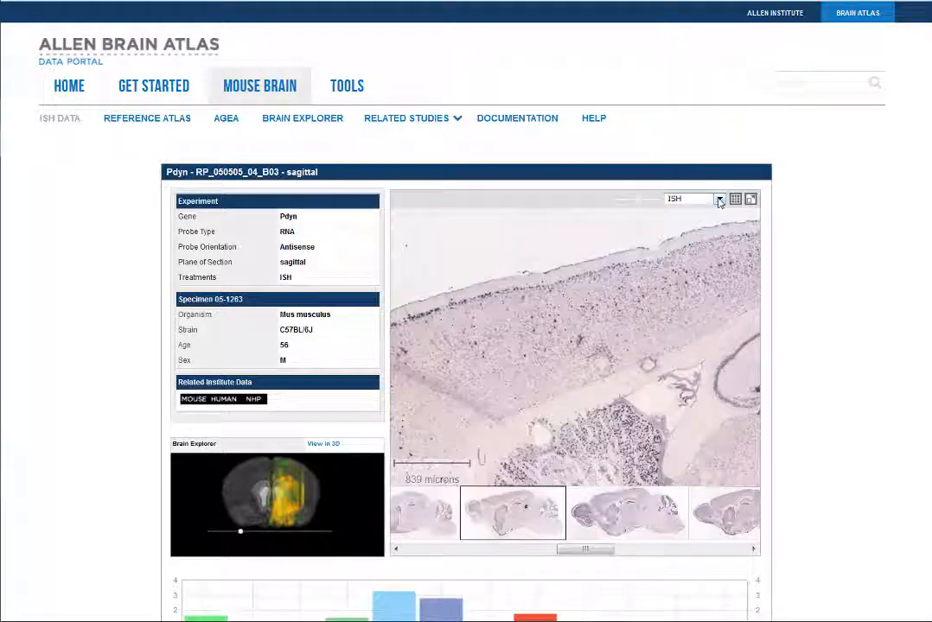
click(719, 198)
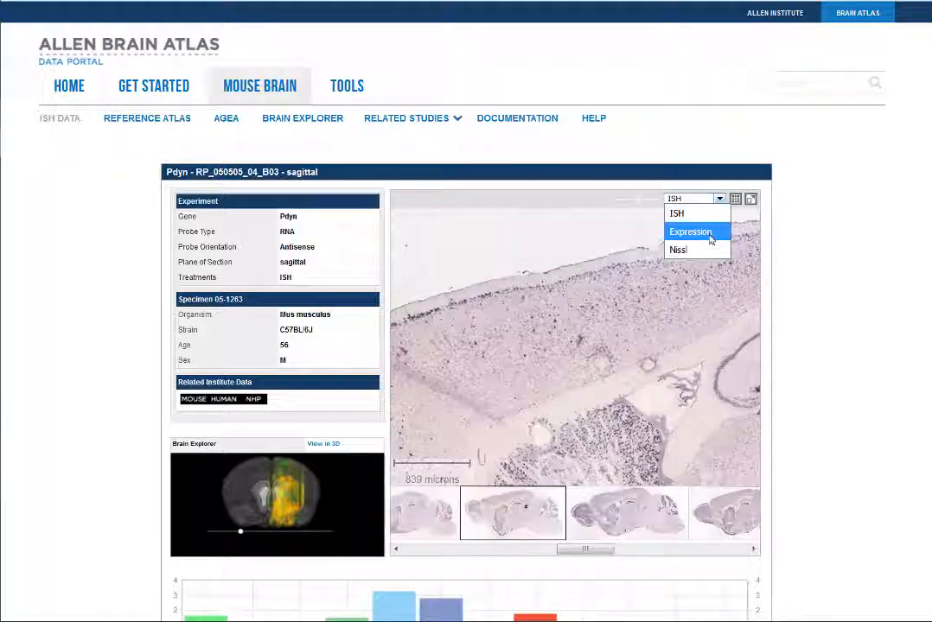
click(689, 231)
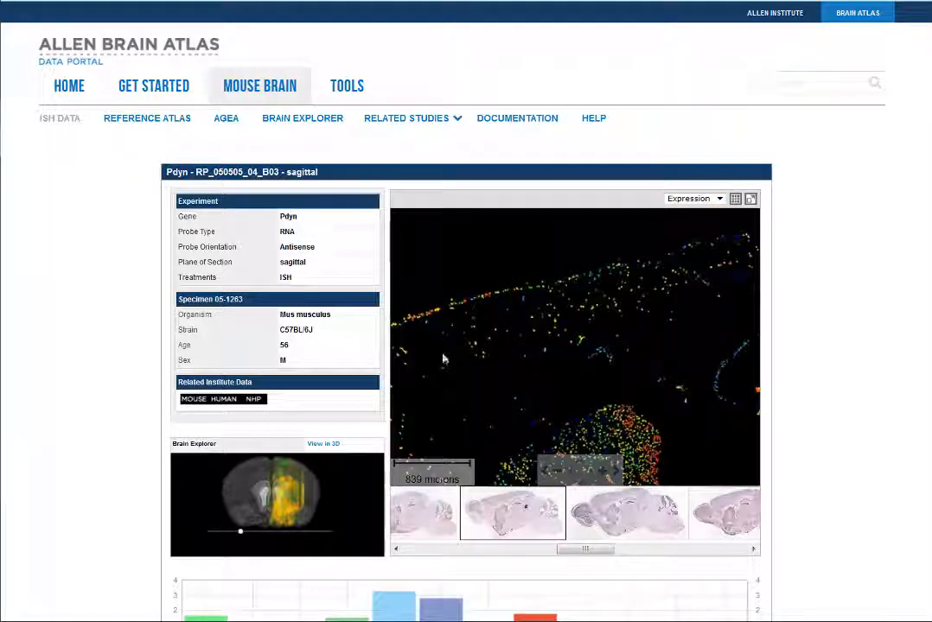
mouse_move(651, 456)
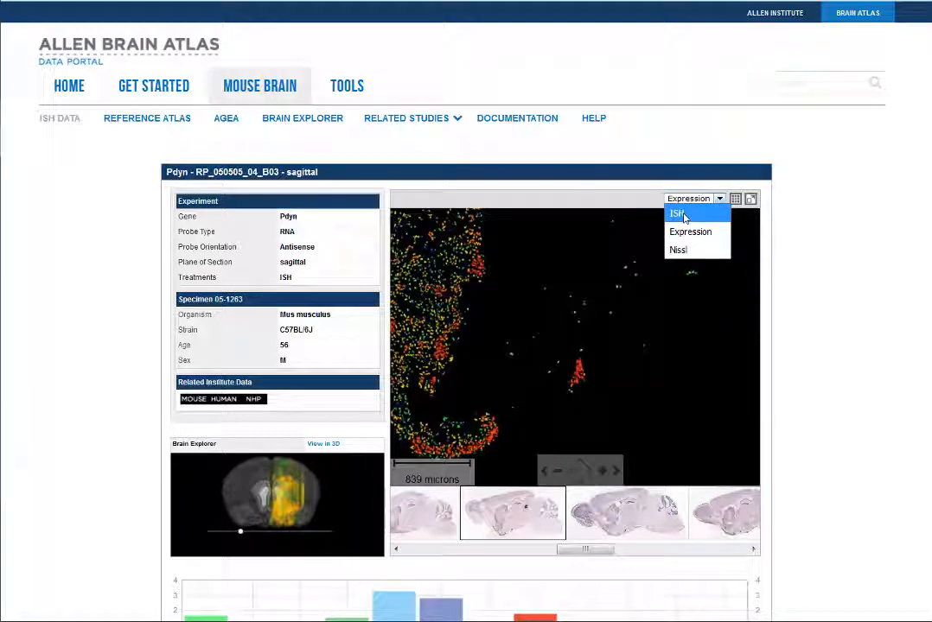
click(678, 213)
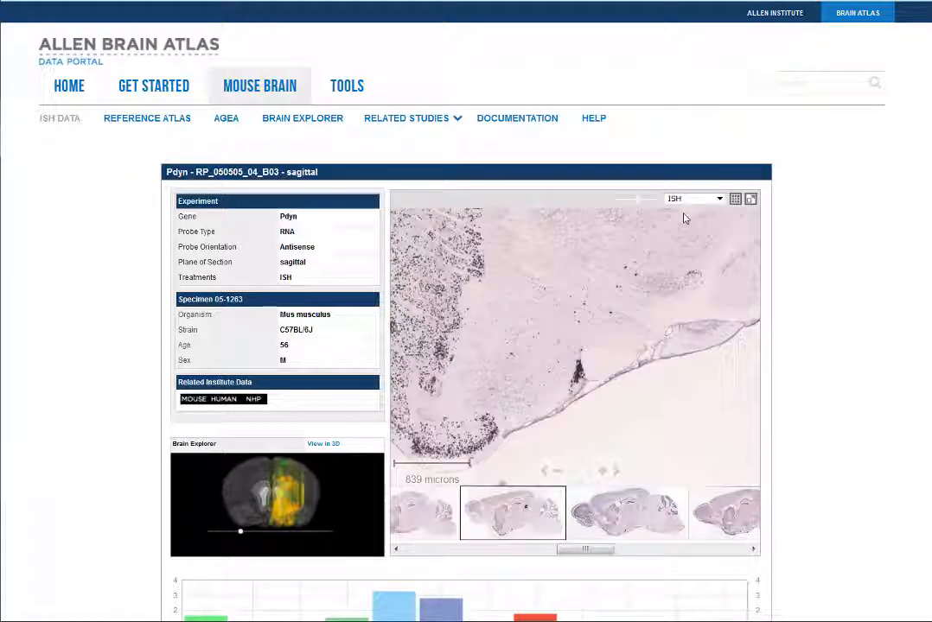
Step: View the Pdyn section in the high-resolution viewer beside its reference atlas plate
click(750, 199)
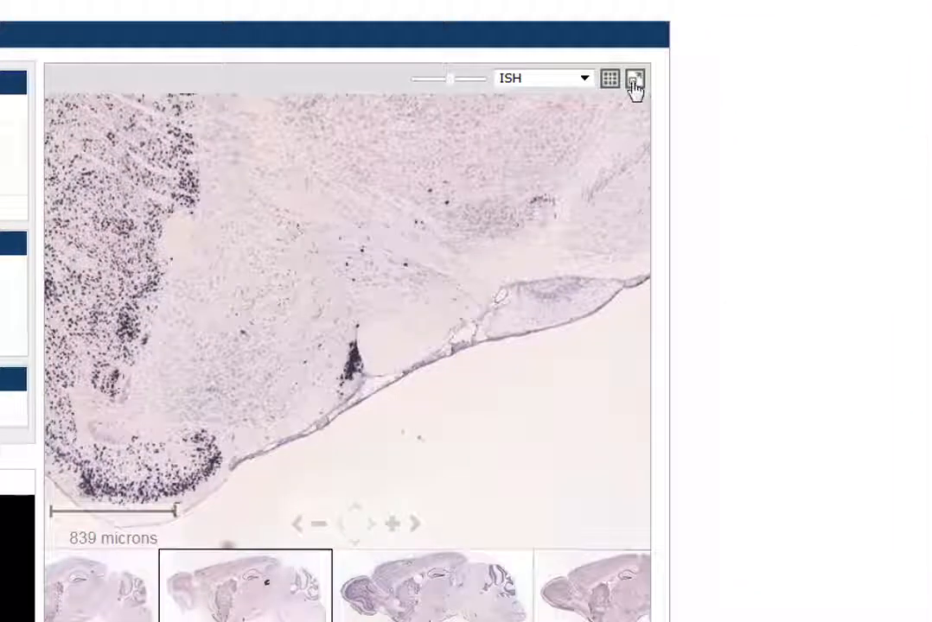
mouse_move(635, 79)
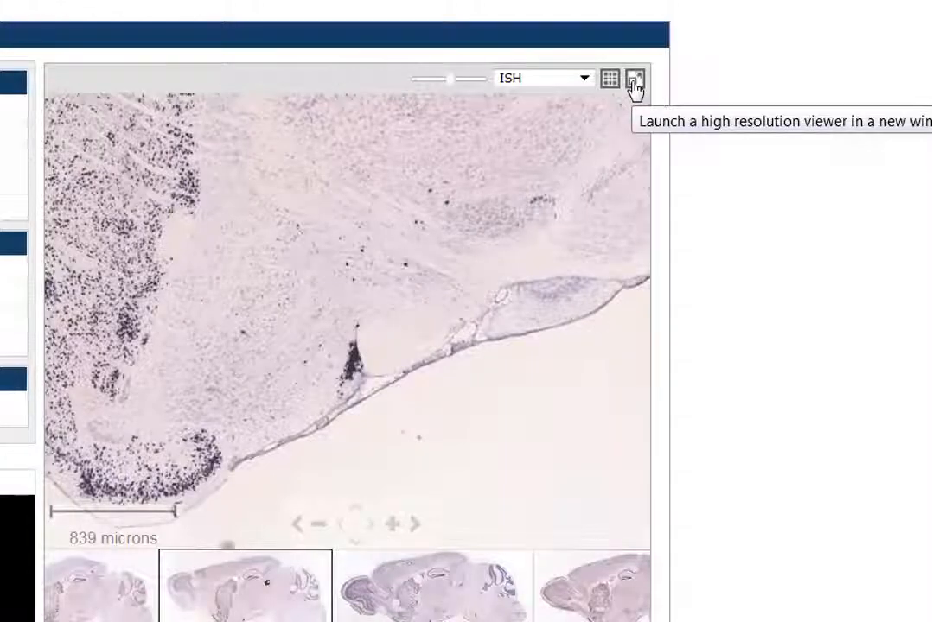
click(635, 77)
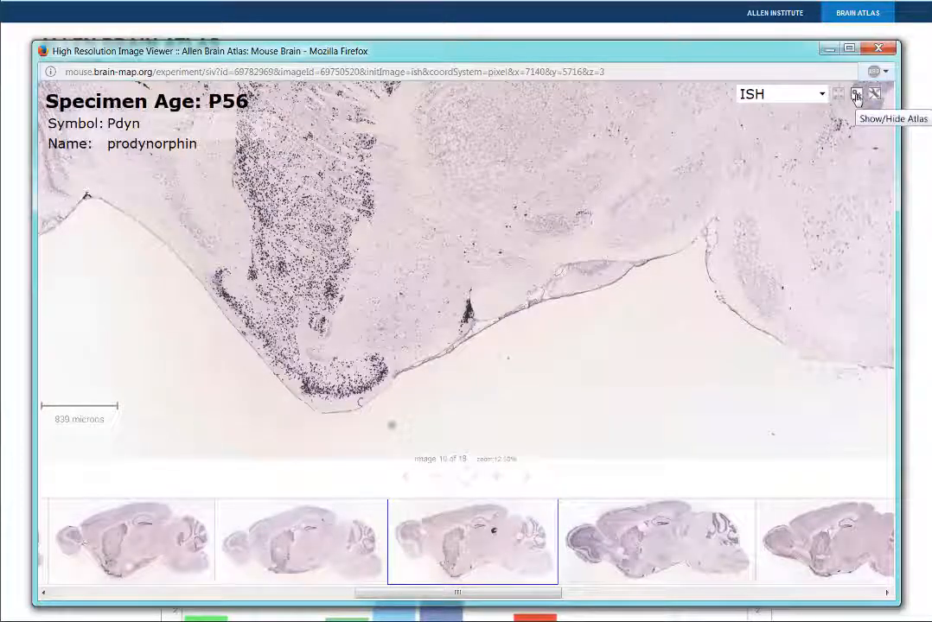
click(856, 94)
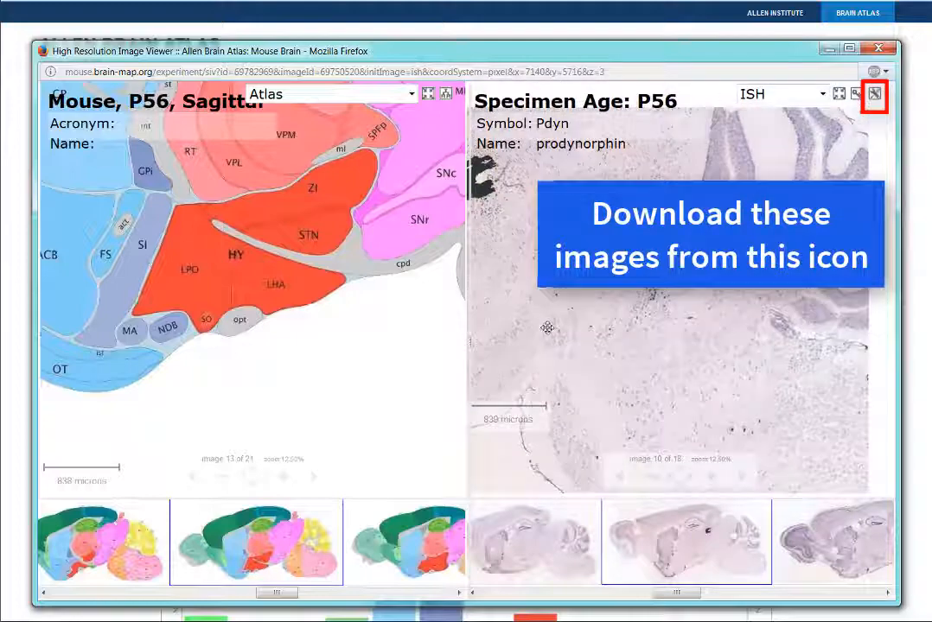
click(873, 93)
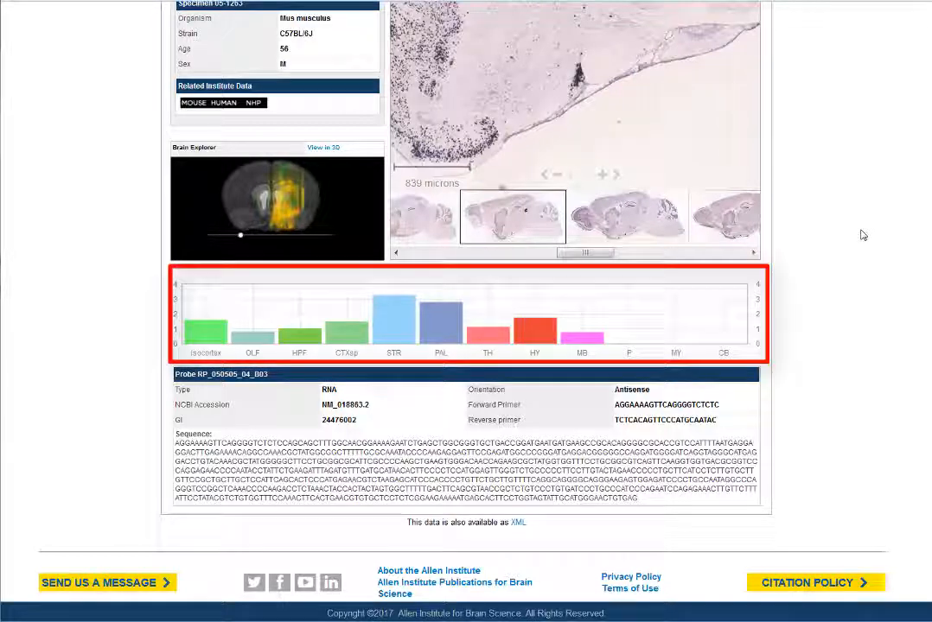
scroll(down, 3)
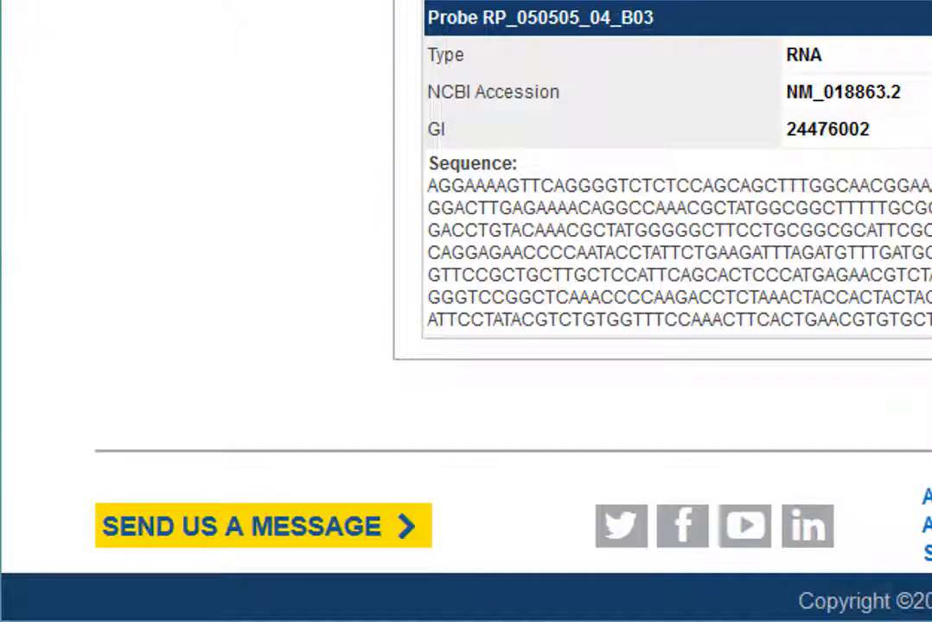
scroll(left, 3)
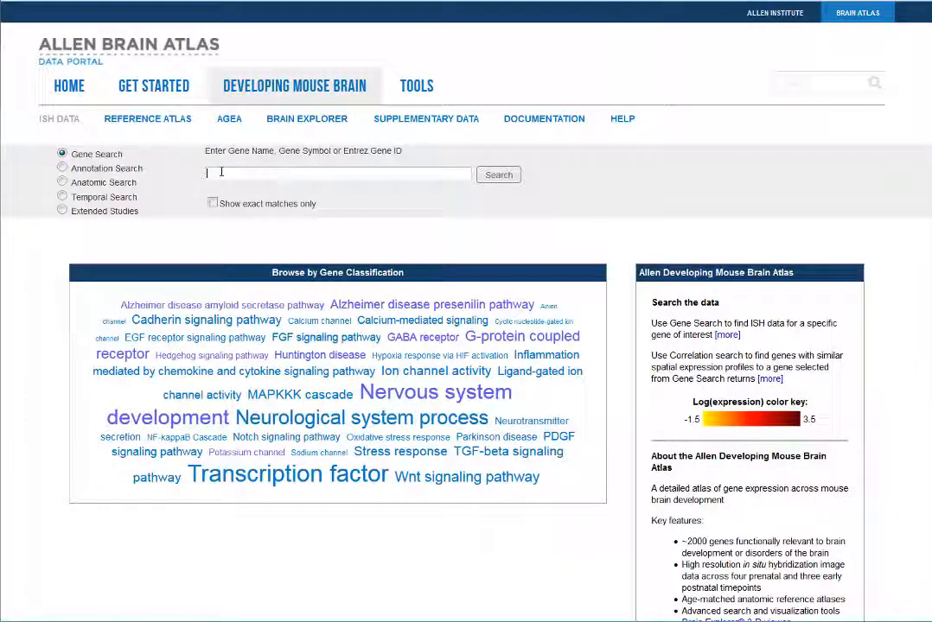
Step: Run an exact-match 'gnrh' gene search in the Developing Mouse Brain atlas
text(gnrh)
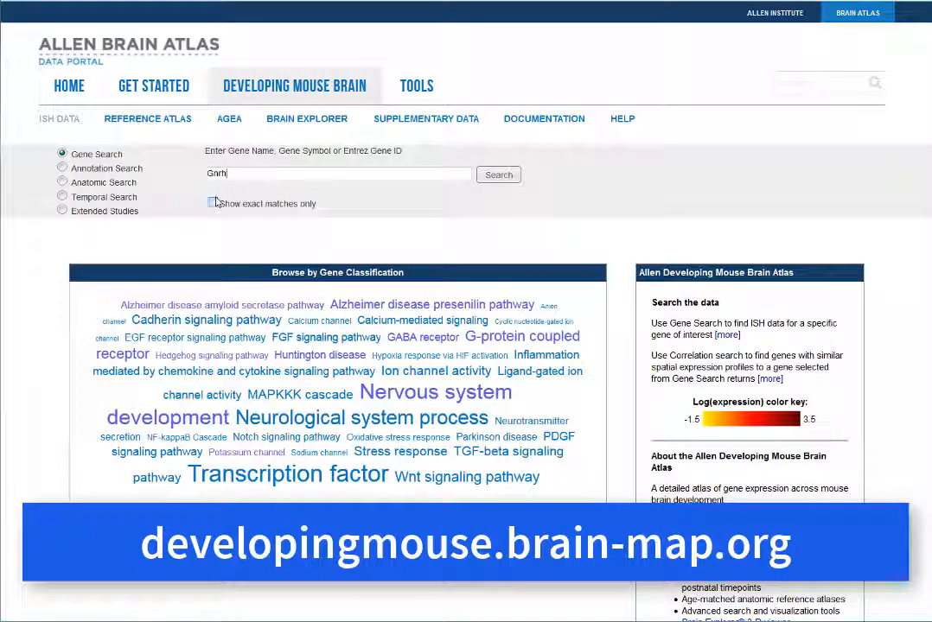
click(498, 175)
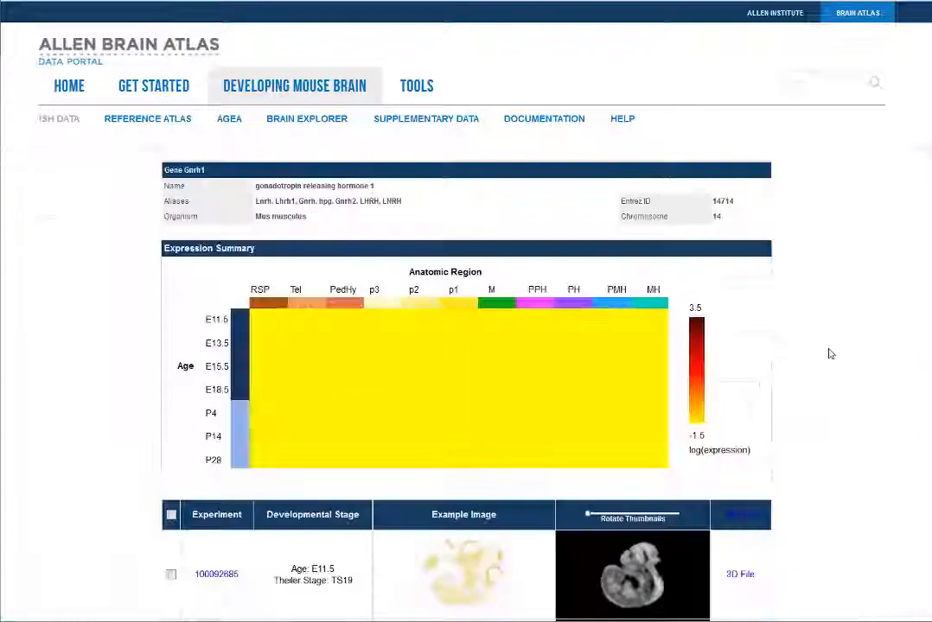
scroll(down, 3)
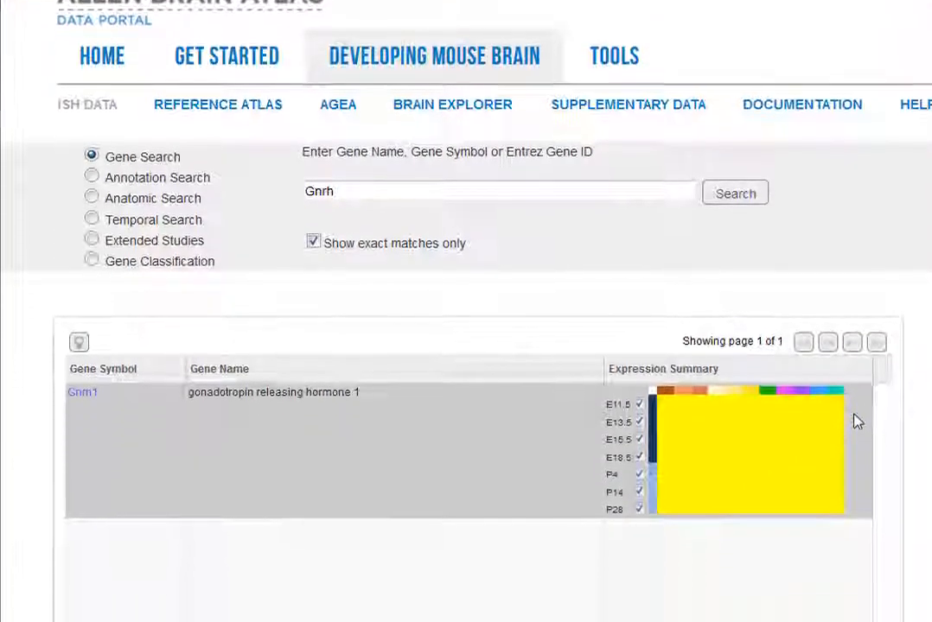
Step: View the seven selected Gnrh1 experiments with the viewer set to 7 columns
scroll(down, 3)
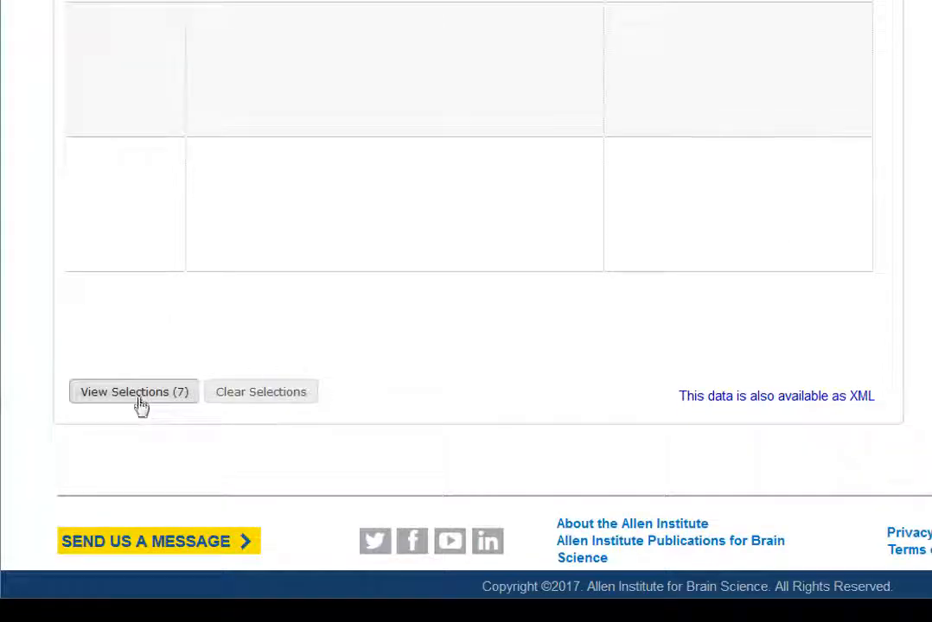
click(133, 391)
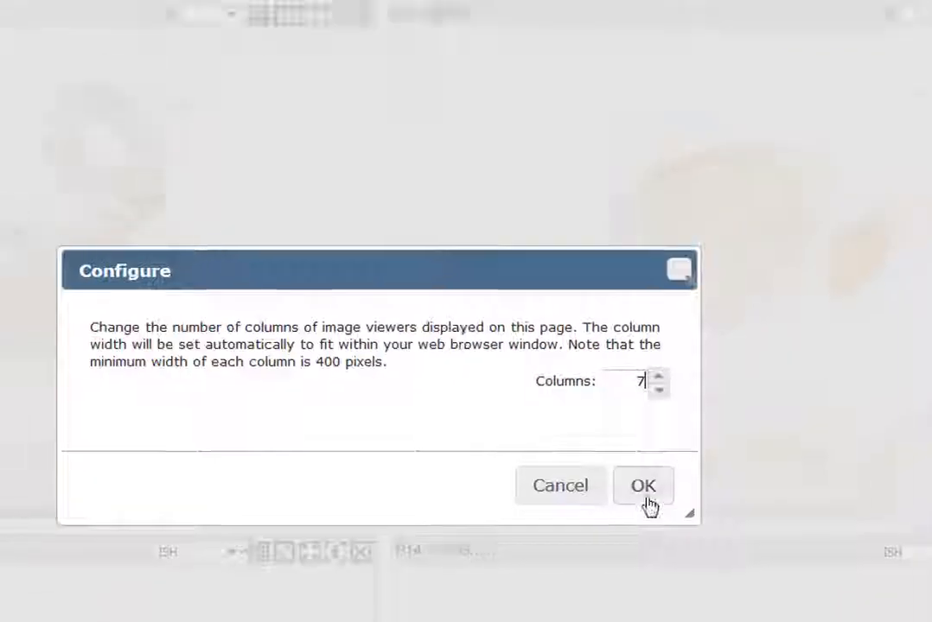
click(643, 485)
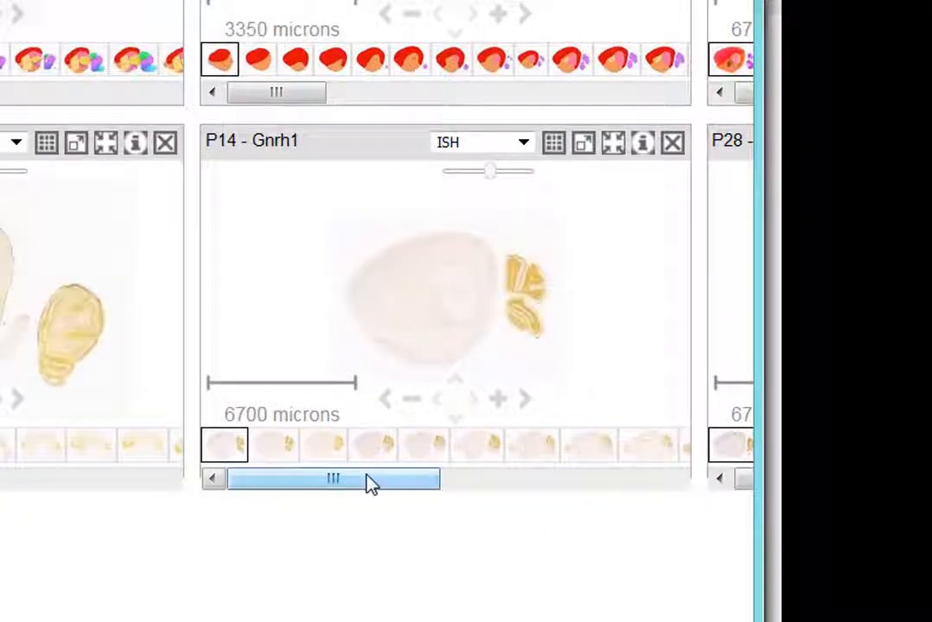
Step: Zoom the P14 Gnrh1 section and synchronize all other viewers to it
drag(332, 480, 562, 480)
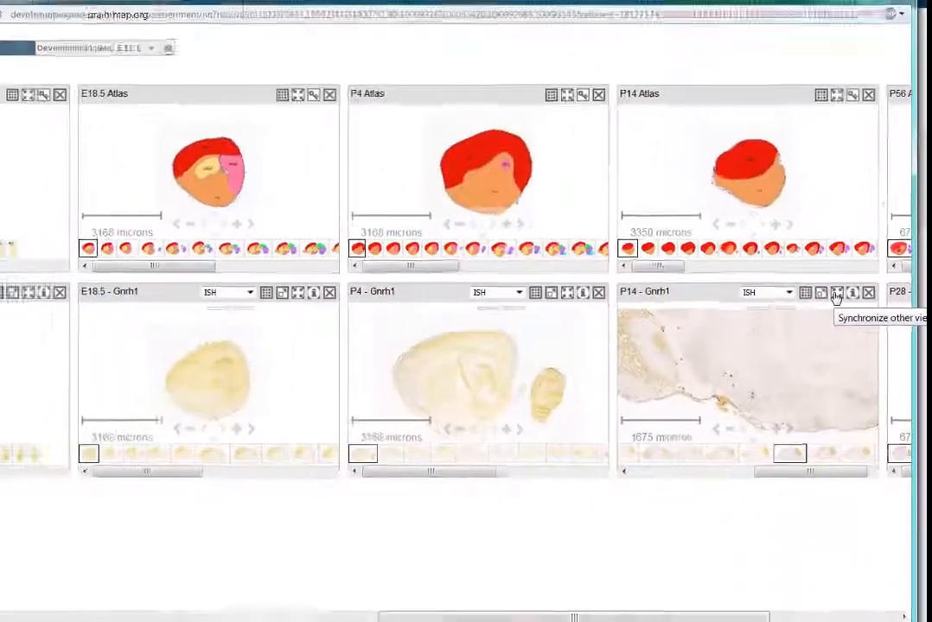
click(837, 292)
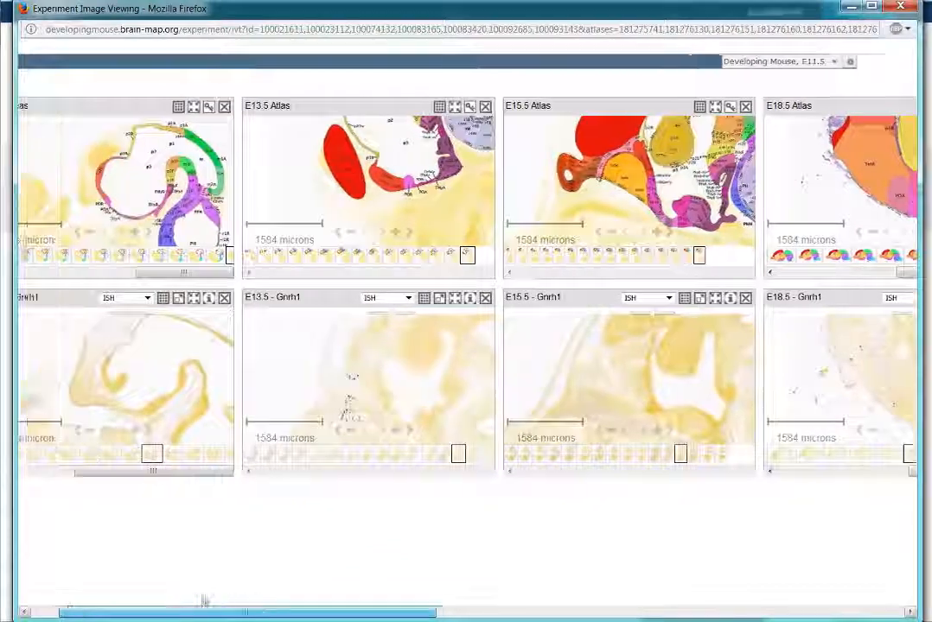
scroll(left, 3)
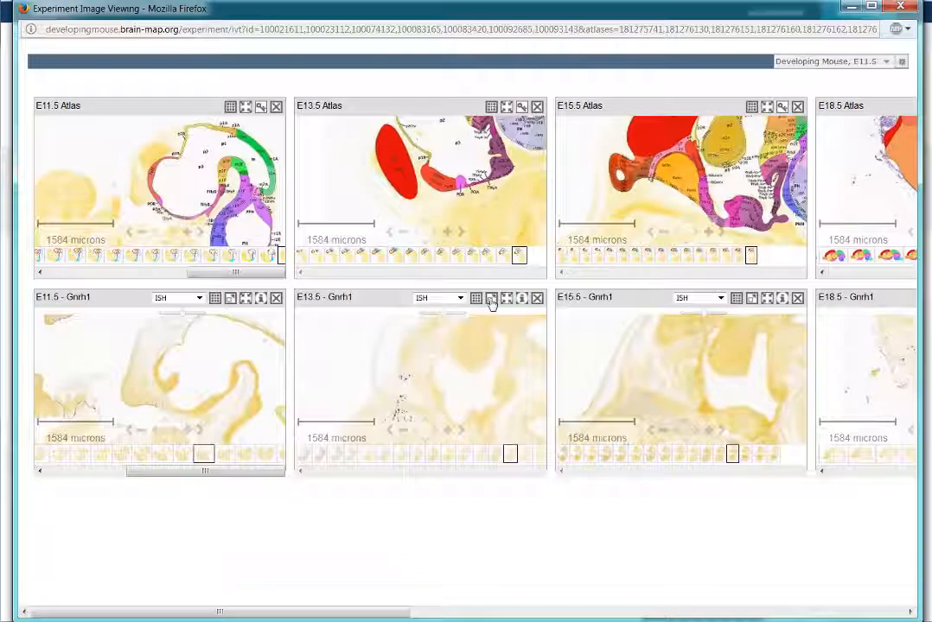
click(491, 299)
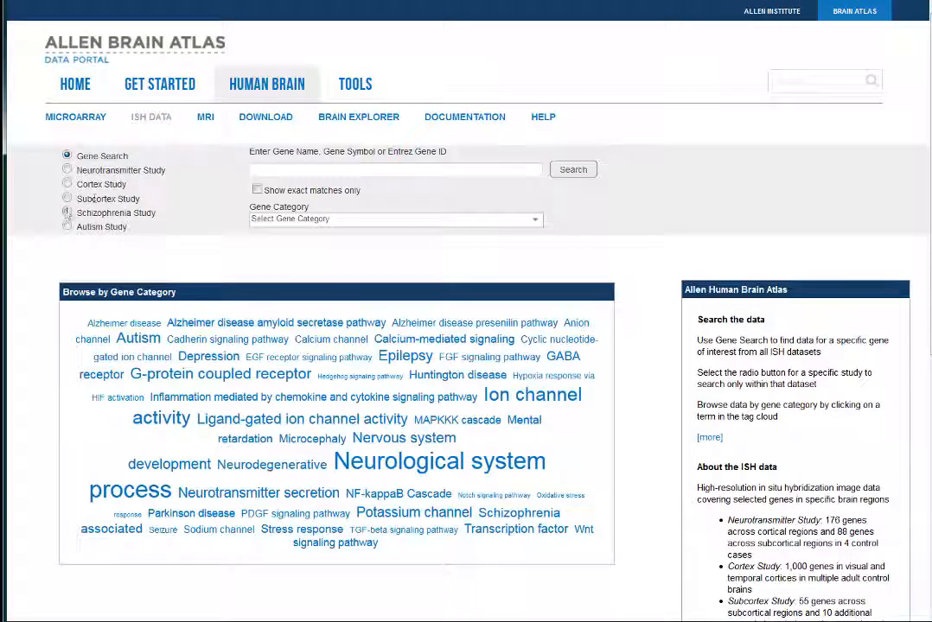
Step: Search the Subcortex Study for PMCH and open the 48-year-old female specimen
click(68, 207)
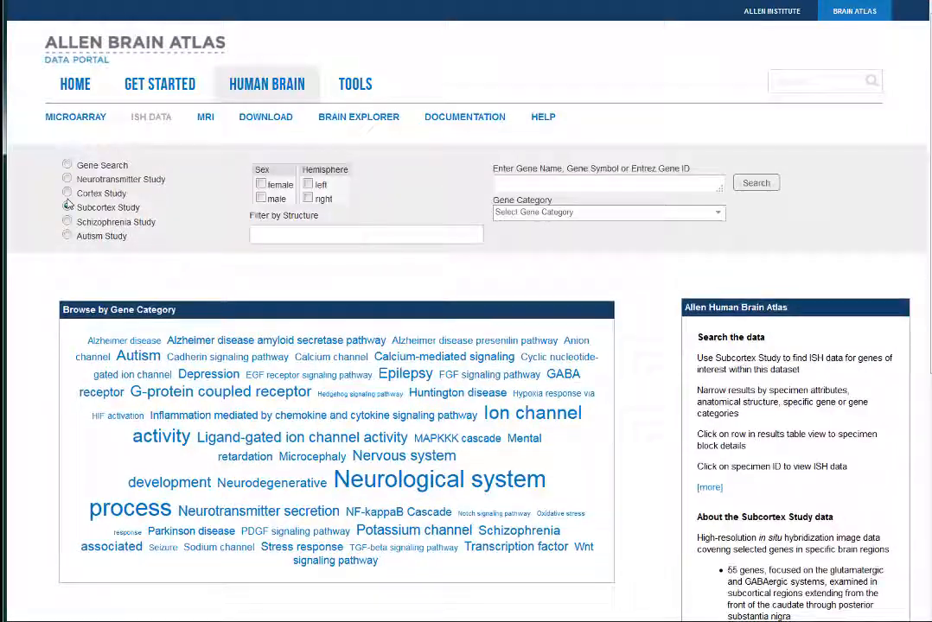
click(67, 204)
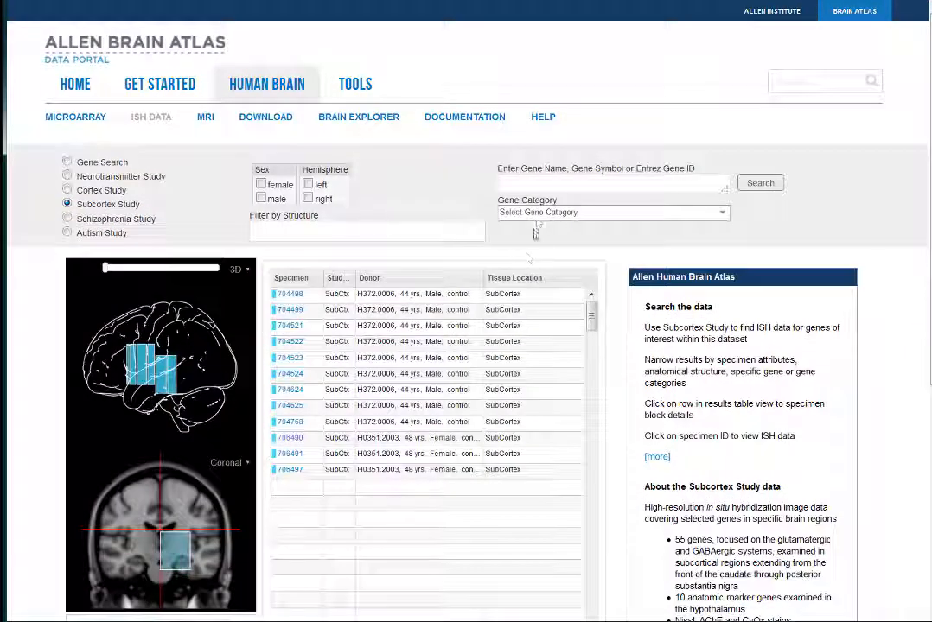
text(p)
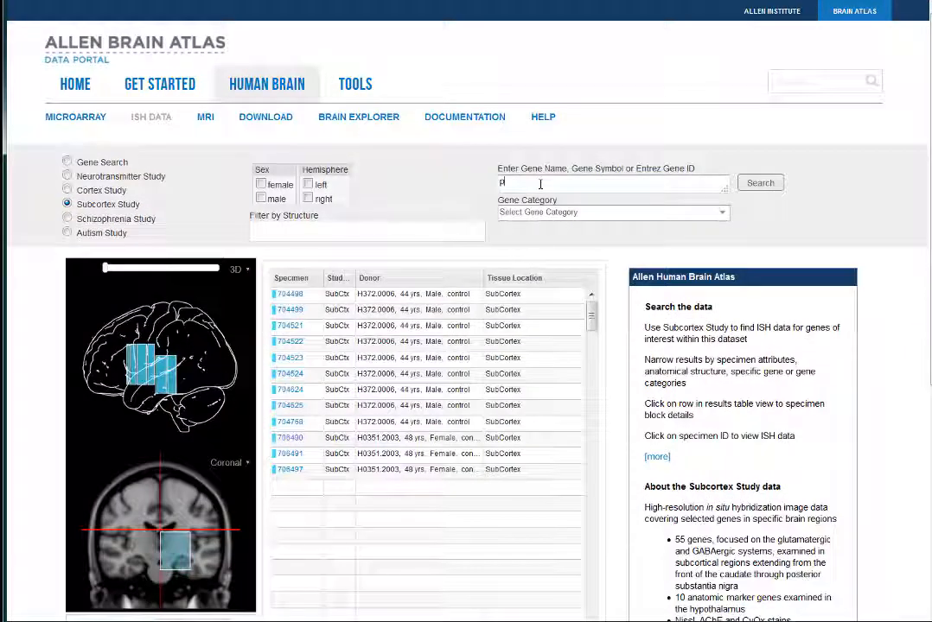
click(759, 182)
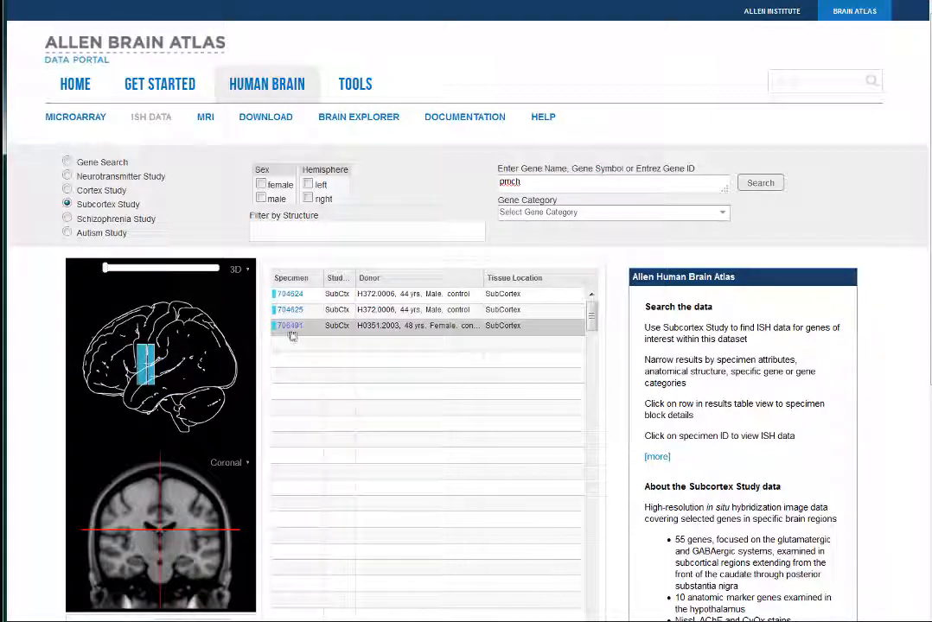
click(289, 326)
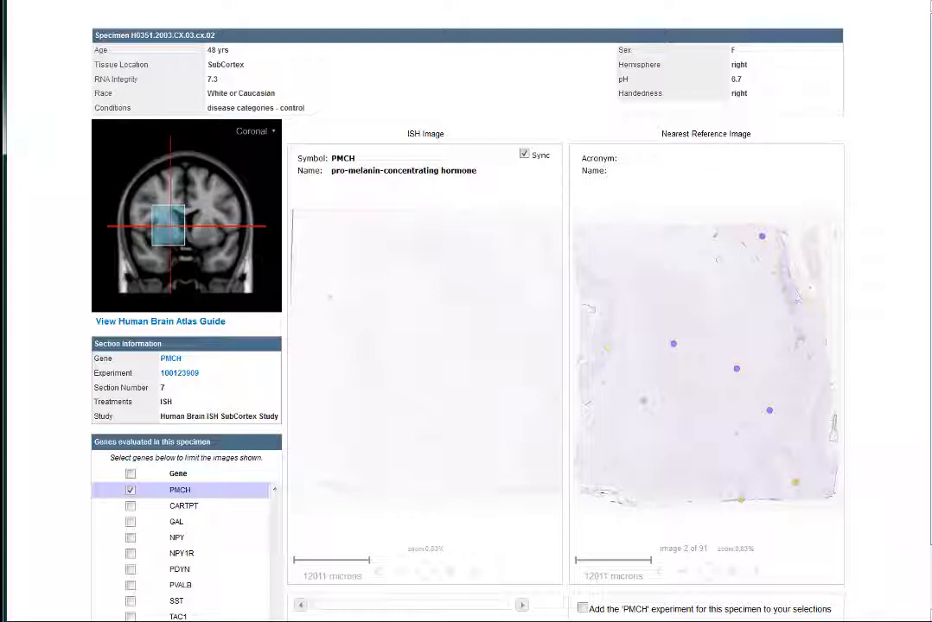
scroll(down, 3)
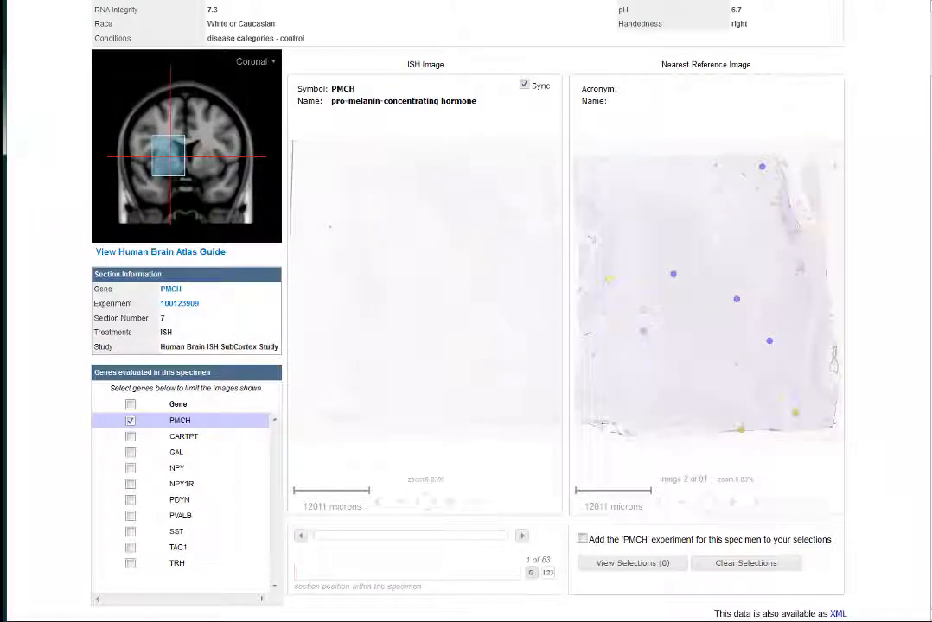